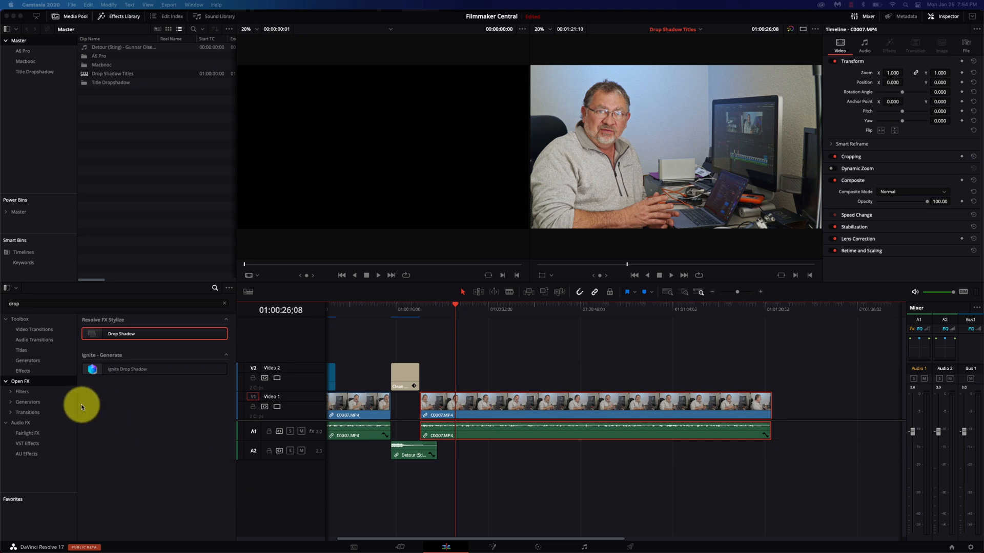
- Hide and restore the Effects Library, then browse Toolbox > Titles for the Clean and Simple Heading Lower Third
left_click(22, 350)
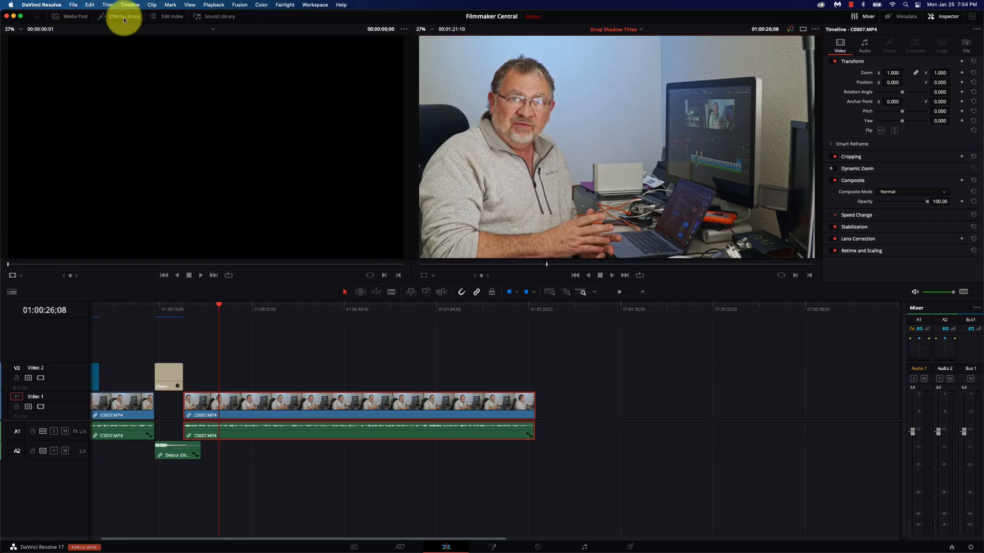
left_click(124, 16)
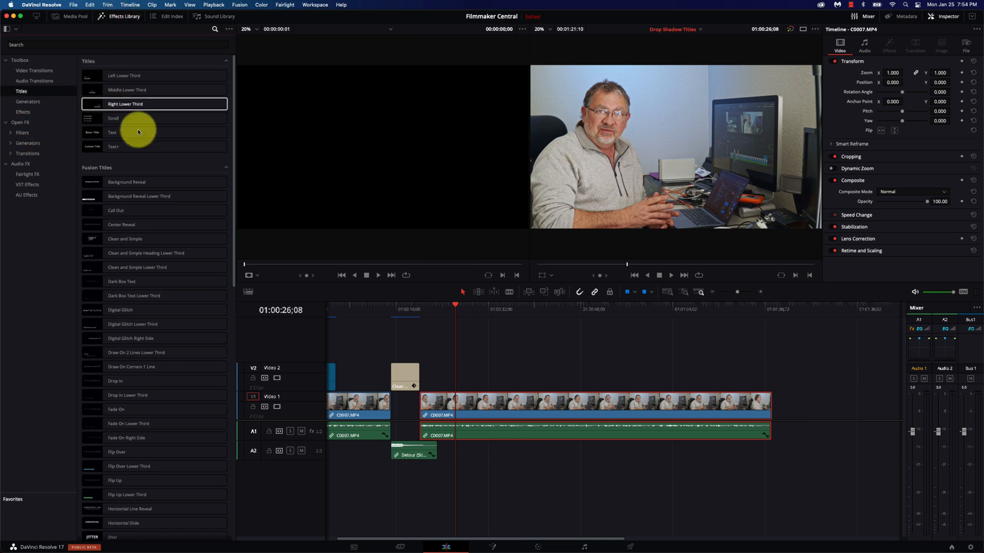
left_click(153, 324)
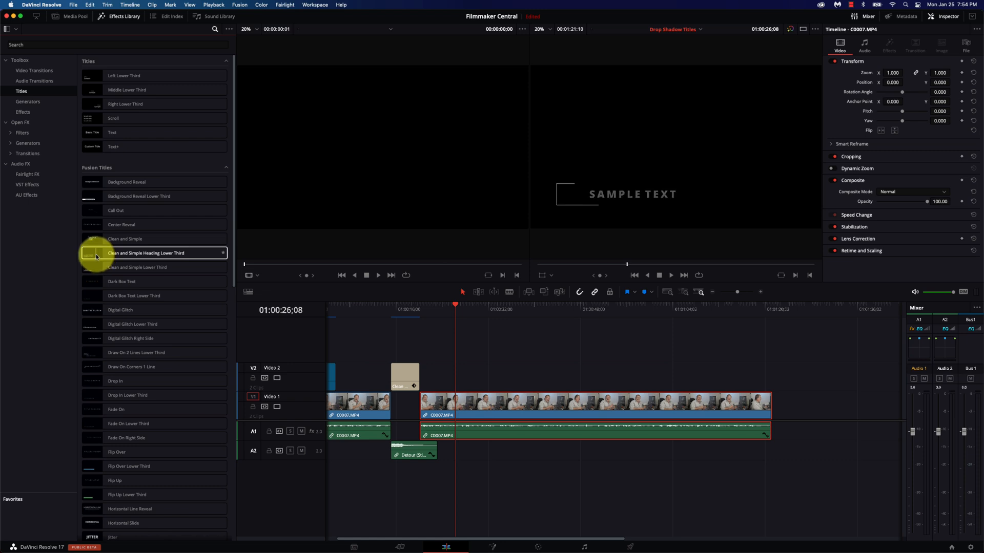
- Place the Clean and Simple Heading Lower Third on Video 2 above the clip and select it
left_click(124, 239)
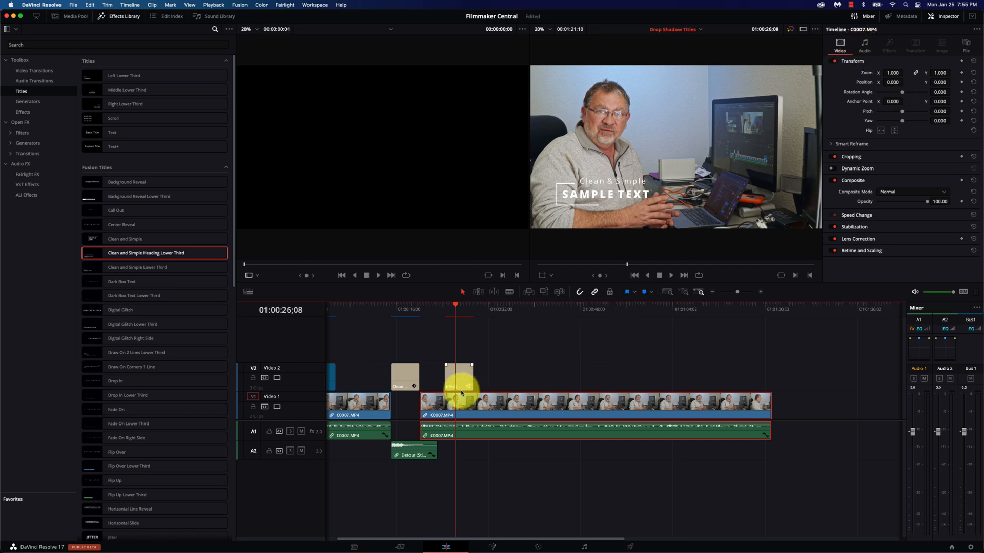
left_click(459, 377)
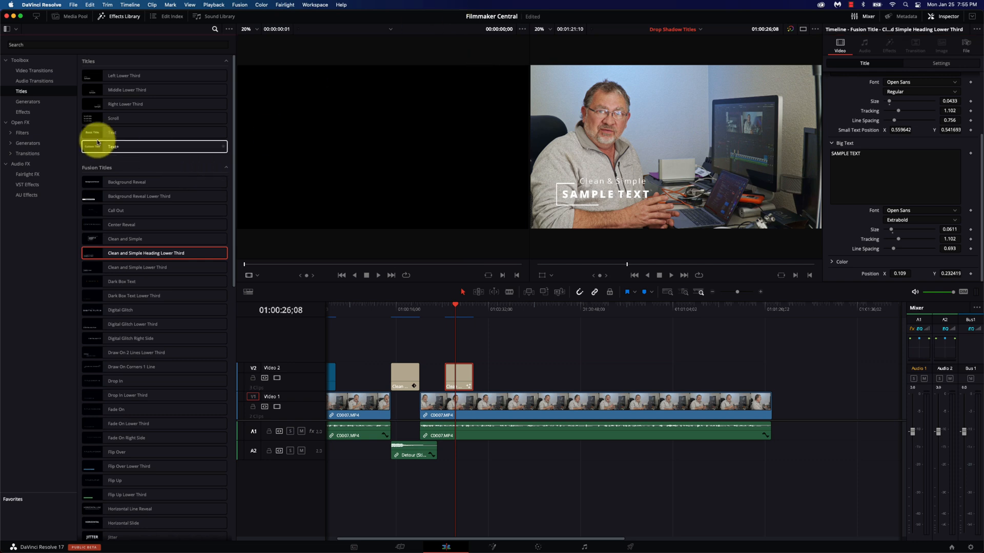
mouse_move(27, 128)
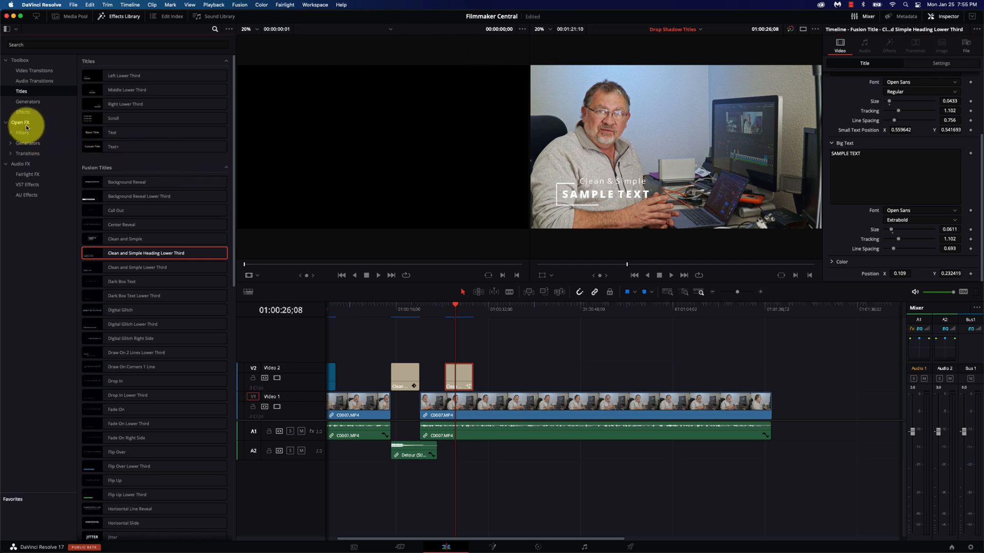
- Find the Resolve FX Stylize Drop Shadow by searching 'drop' in Open FX and apply it to the title clip
left_click(21, 122)
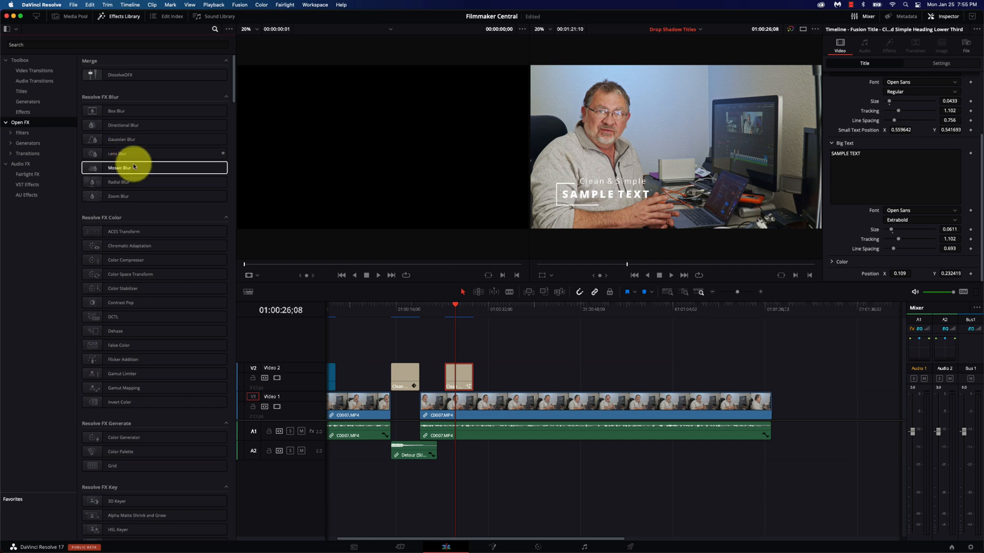
mouse_move(142, 387)
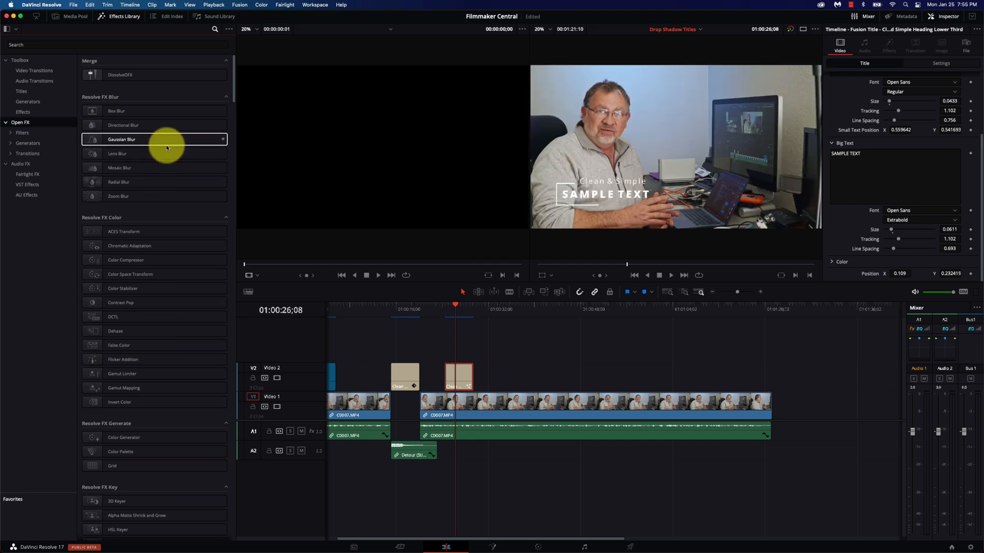
left_click(96, 44)
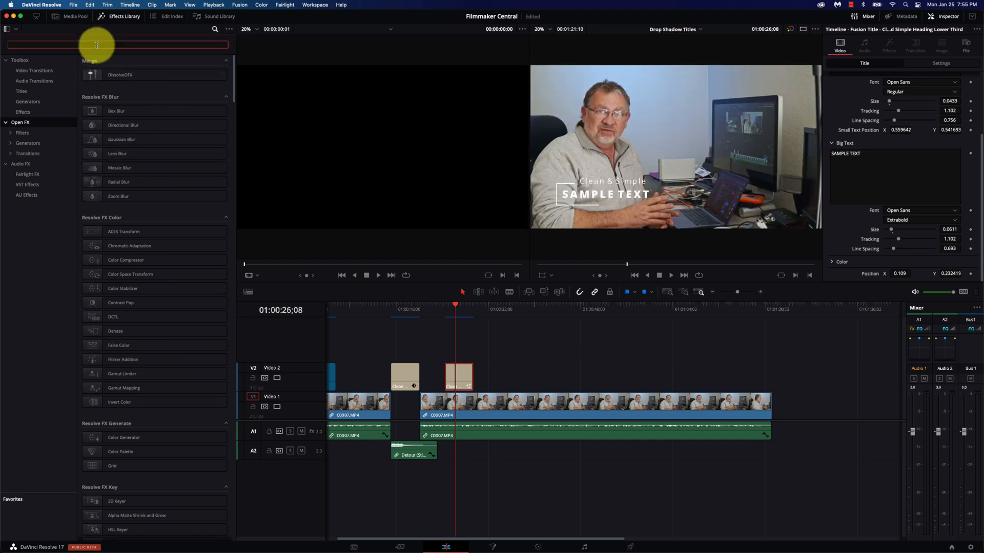
type("drop")
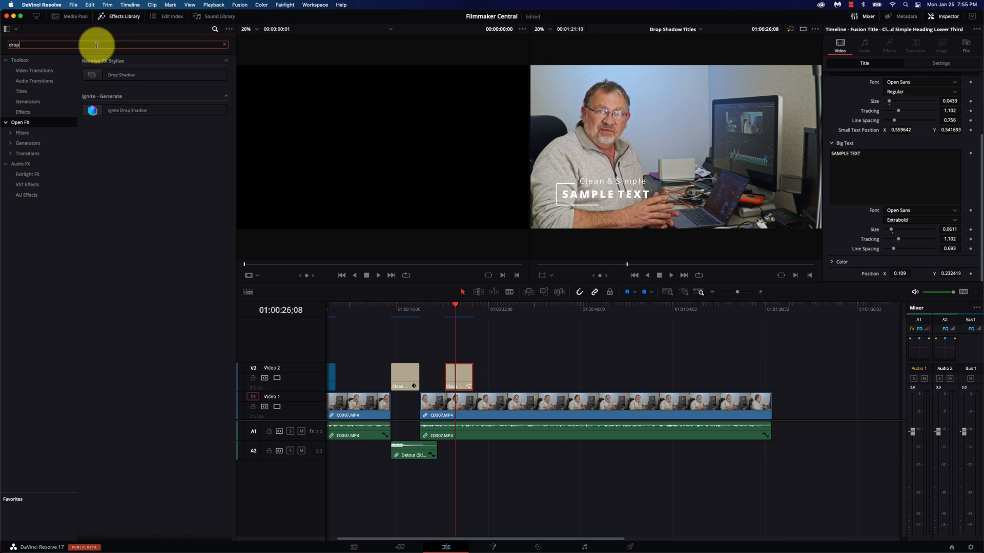
left_click(121, 75)
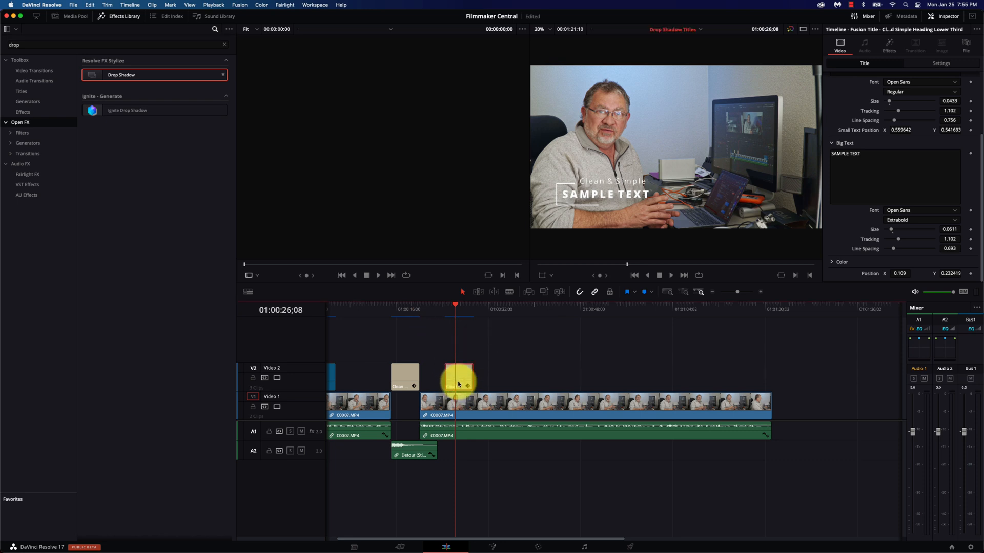
left_click(458, 376)
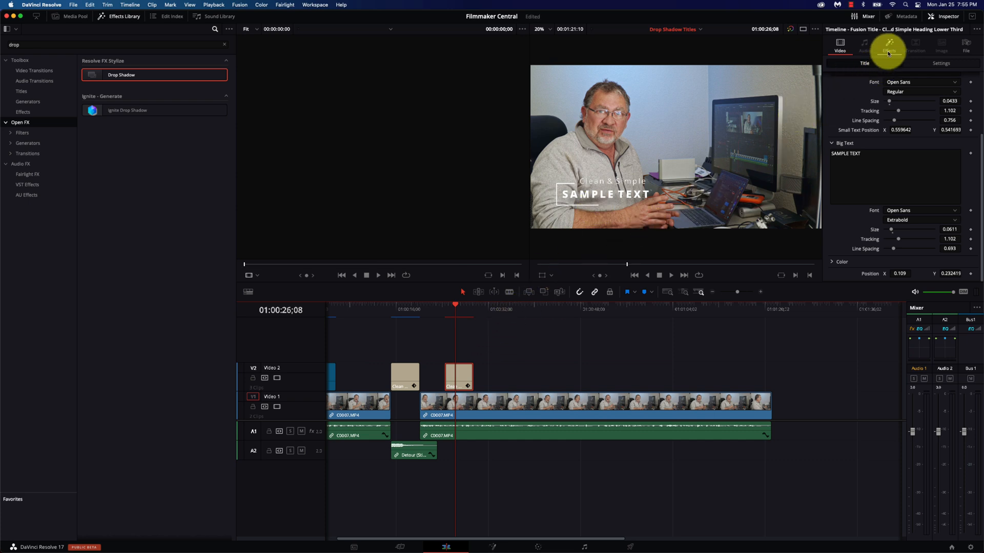
- In the Effects inspector, sharpen the Drop Shadow blur and reduce its distance to about 0.014
left_click(888, 47)
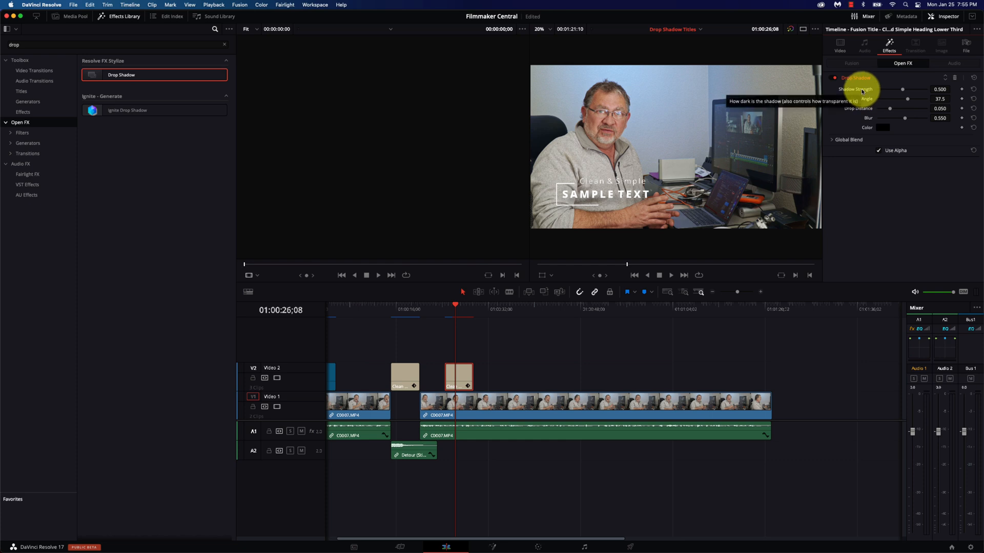
mouse_move(916, 99)
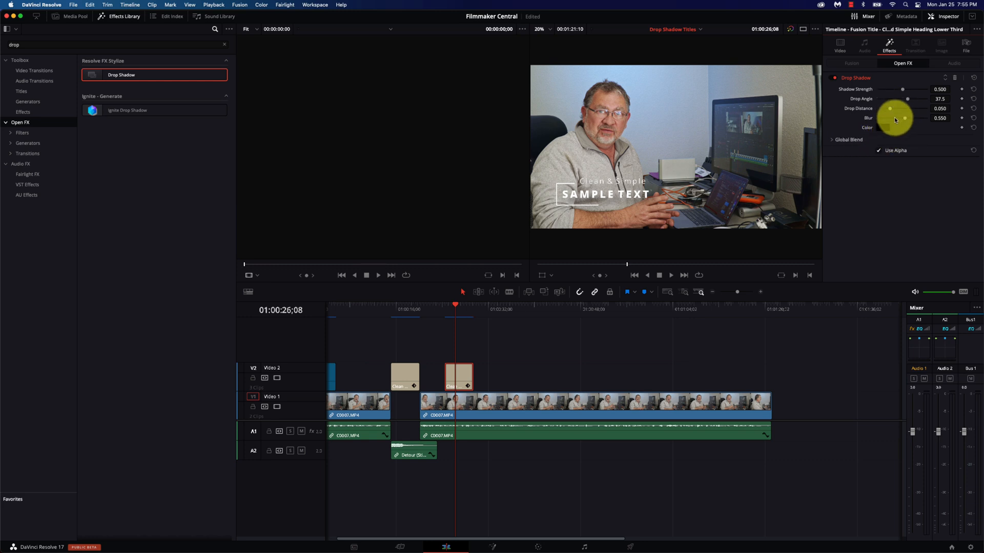
left_click_drag(905, 118, 887, 118)
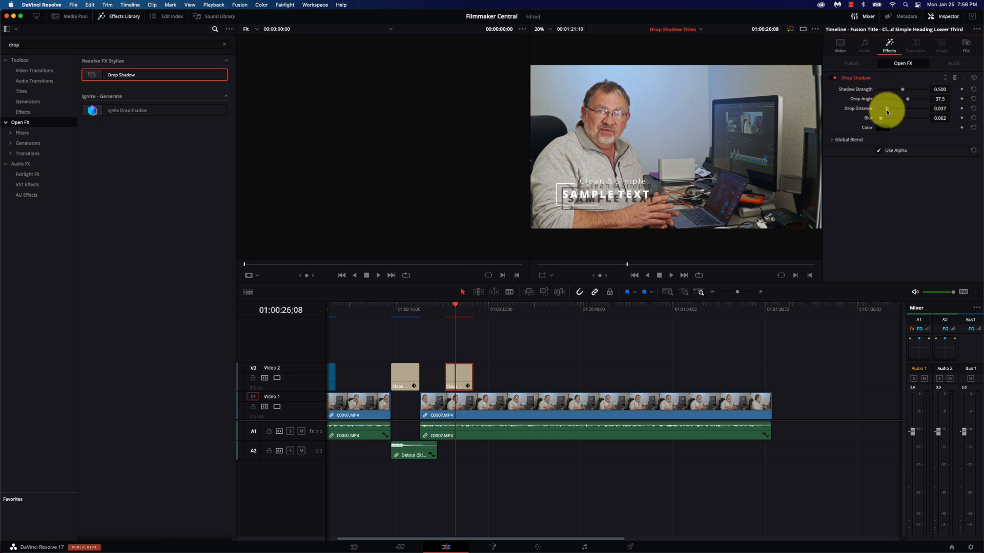
left_click_drag(890, 109, 880, 109)
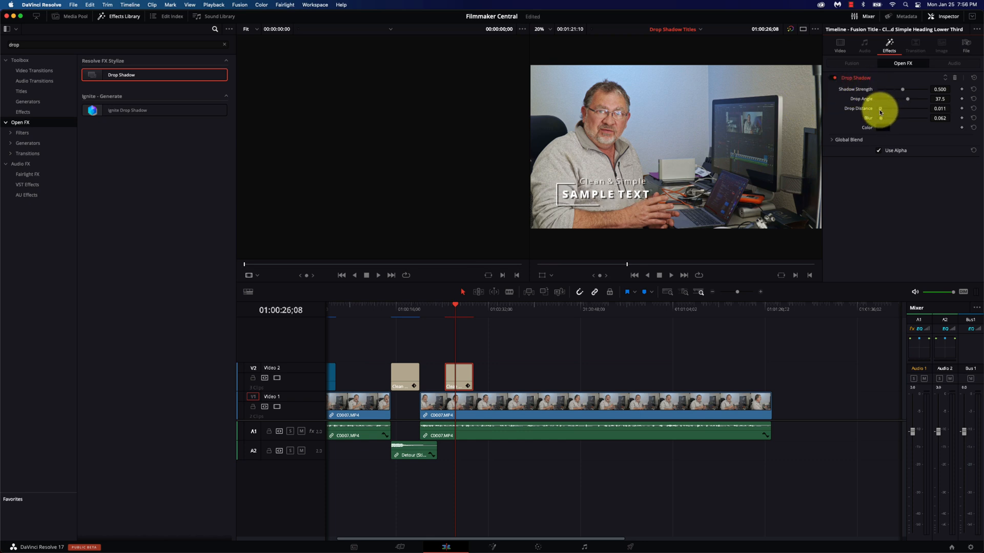
left_click_drag(891, 109, 894, 109)
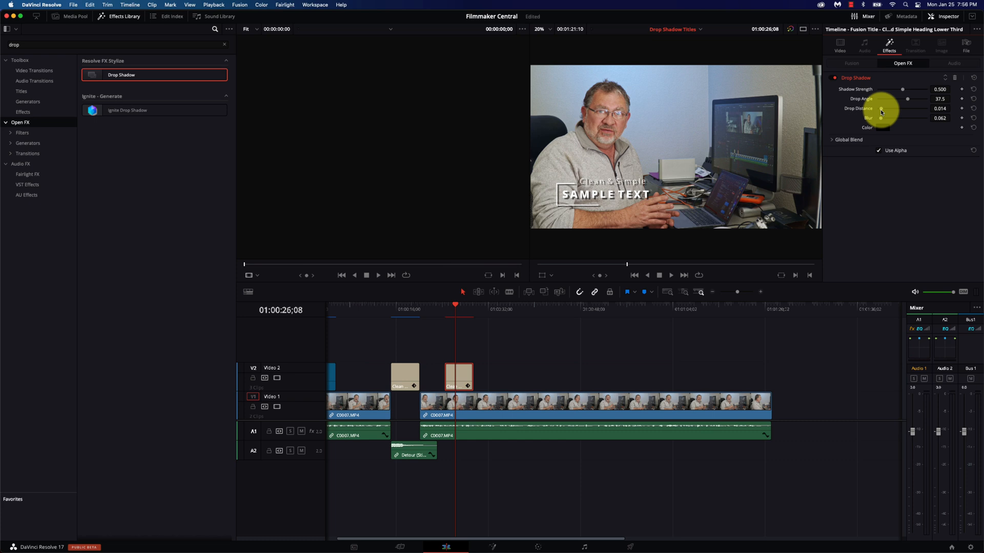
- Soften the shadow by raising the Drop Shadow blur up to 0.333
left_click_drag(881, 109, 881, 119)
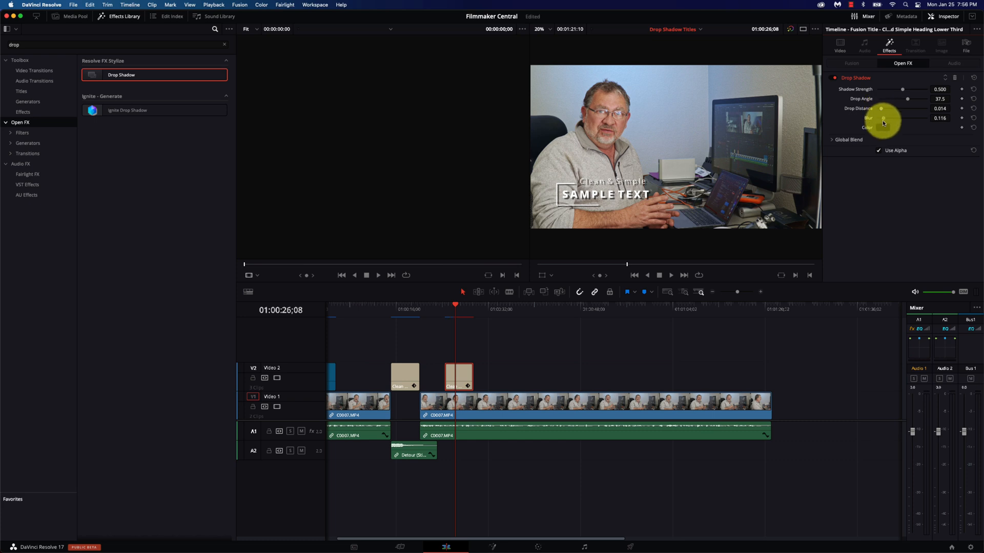
left_click_drag(883, 118, 886, 118)
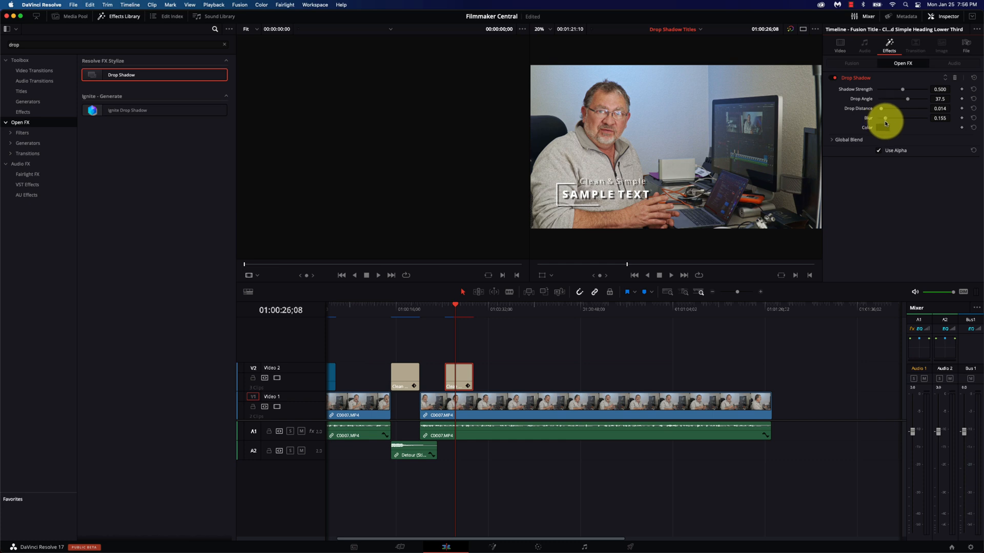
left_click_drag(883, 118, 891, 118)
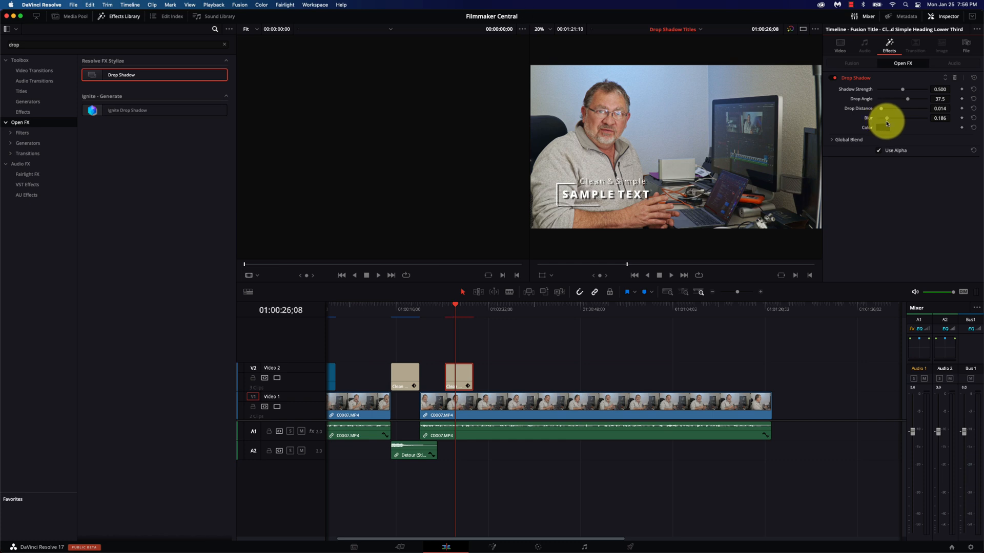
left_click_drag(886, 119, 897, 119)
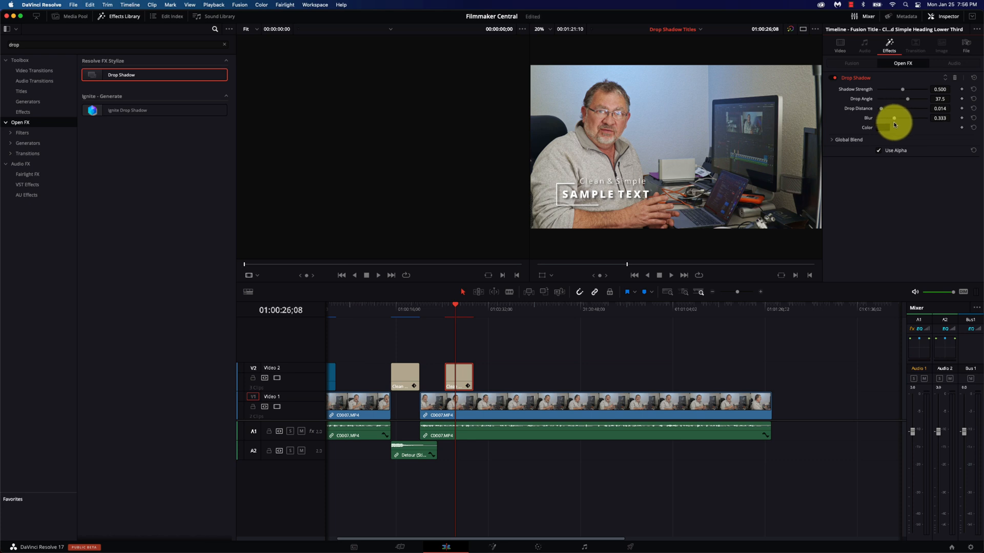
- Try purple and red shadow colours, settling on a dark red, and close the colour picker
left_click(893, 127)
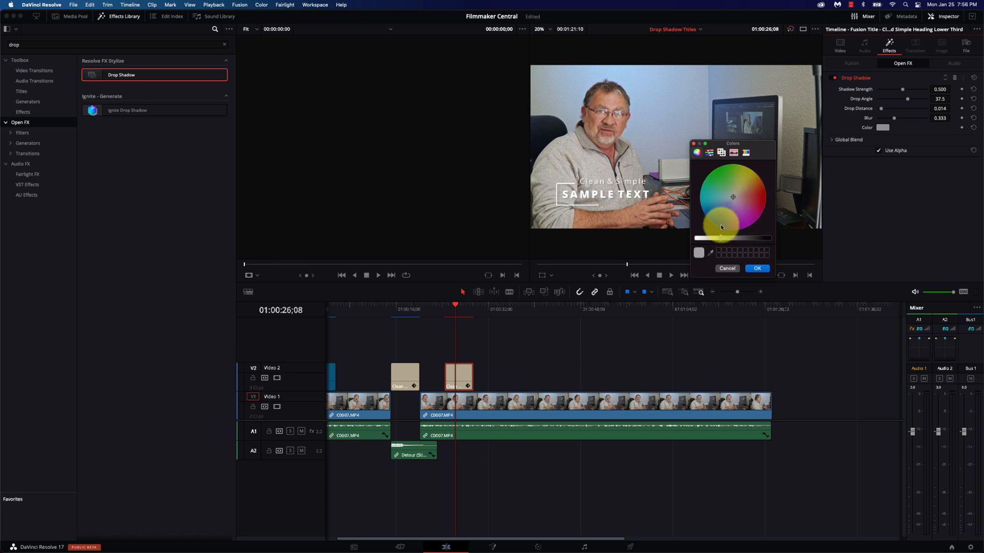
left_click(721, 219)
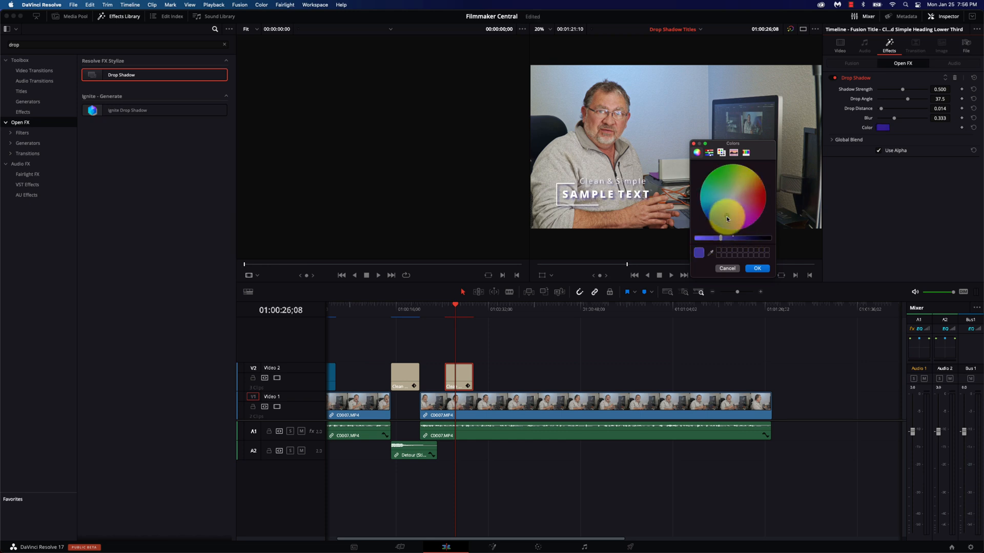
left_click(766, 199)
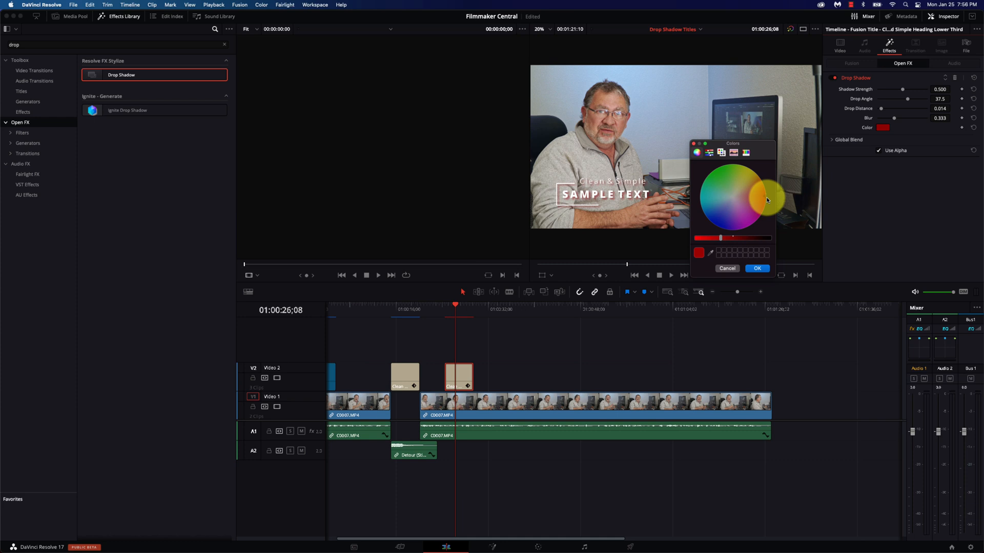
left_click(725, 207)
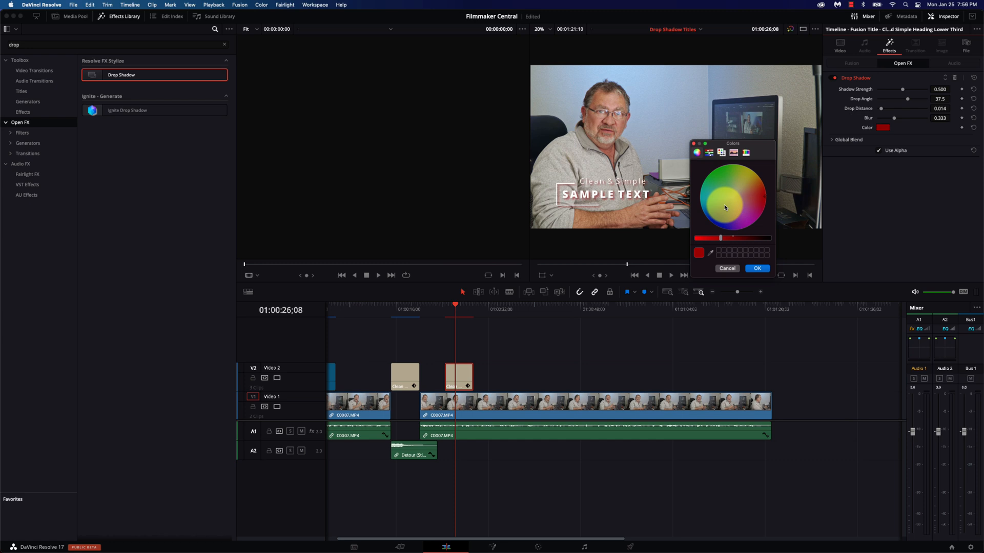
left_click(756, 268)
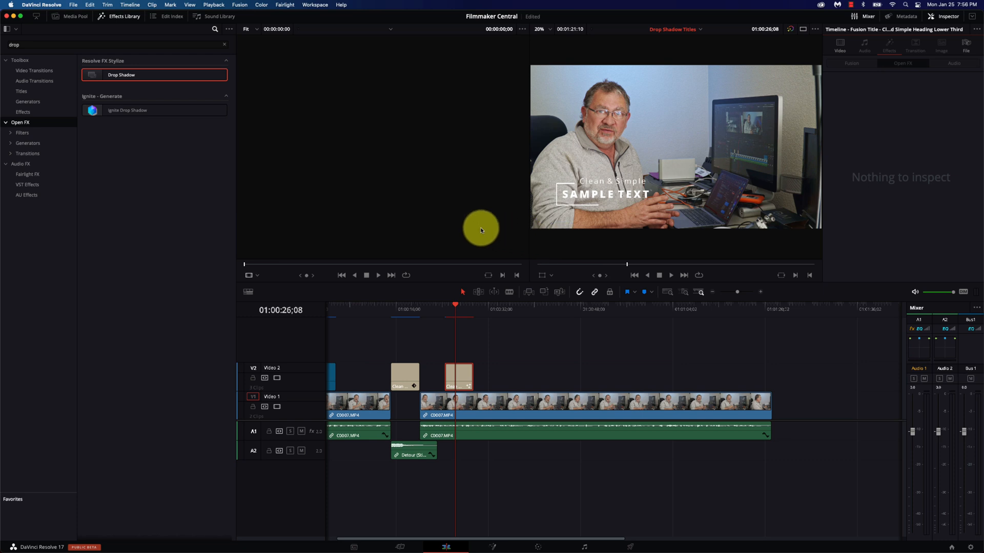
mouse_move(453, 356)
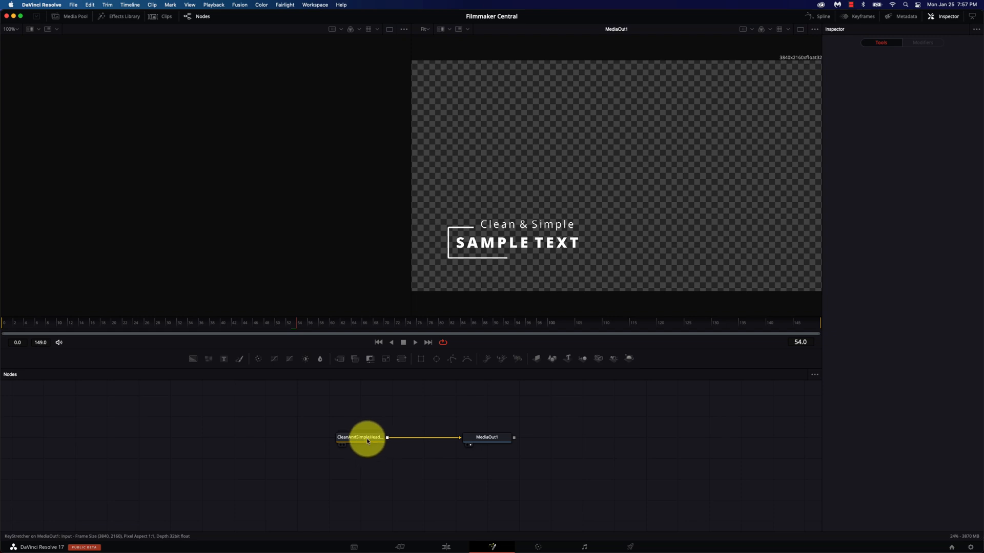
left_click(360, 437)
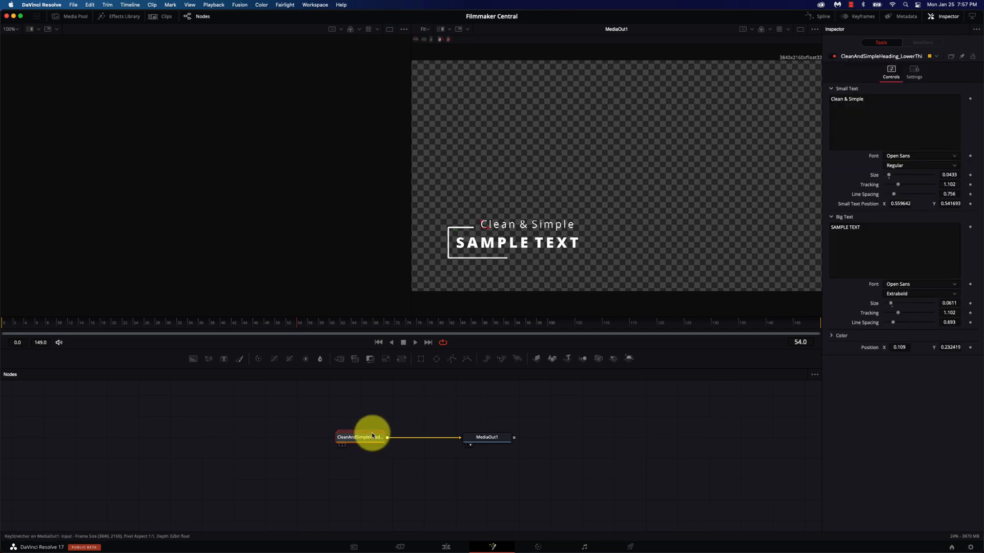
left_click(487, 437)
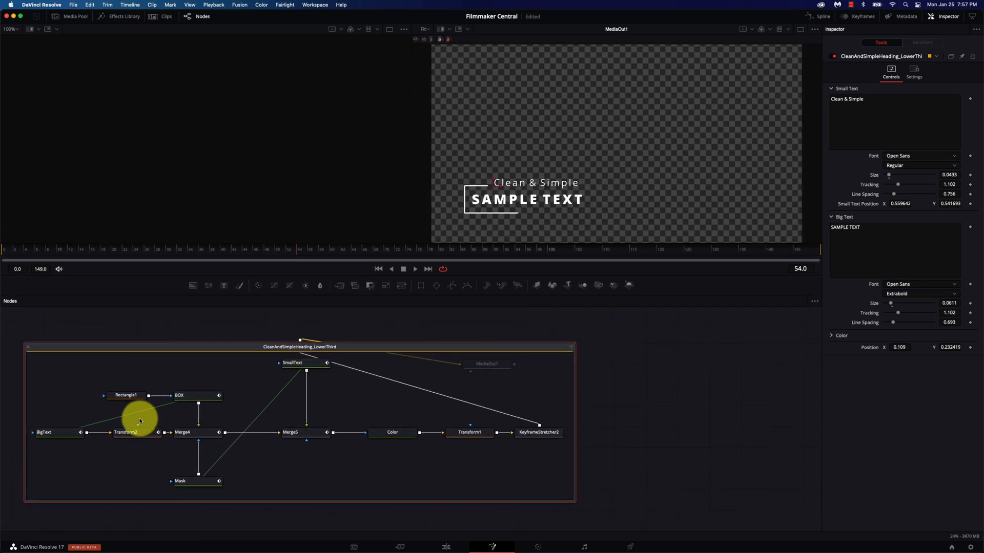
left_click_drag(140, 421, 148, 397)
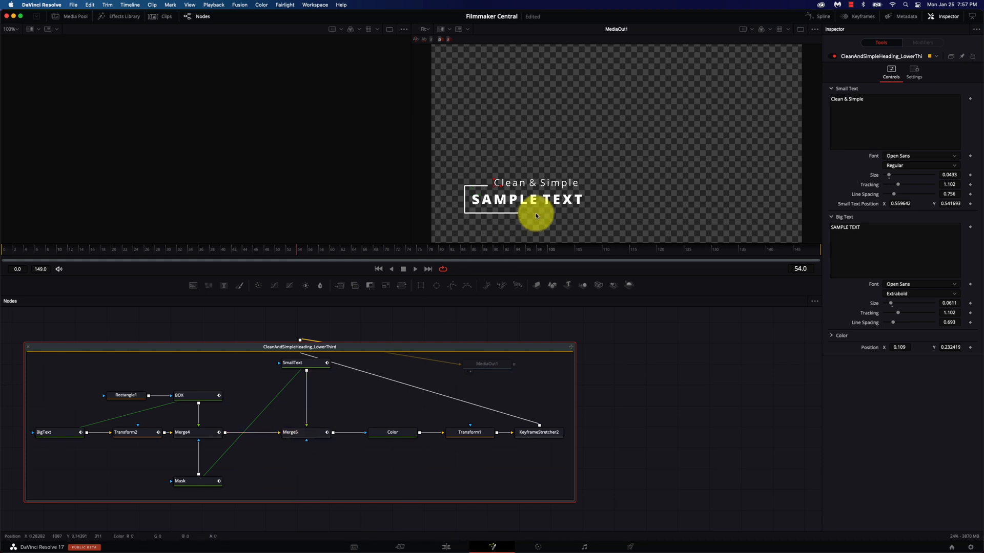
left_click(393, 432)
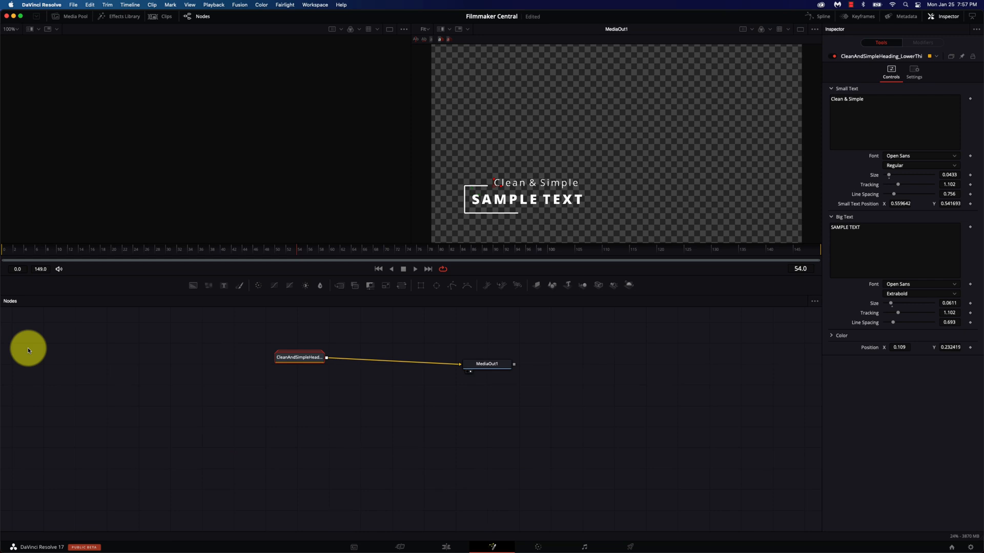
- With DropShadow1 wired between the title node and MediaOut1, set its drop distance to about 0.019
left_click_drag(299, 357, 272, 378)
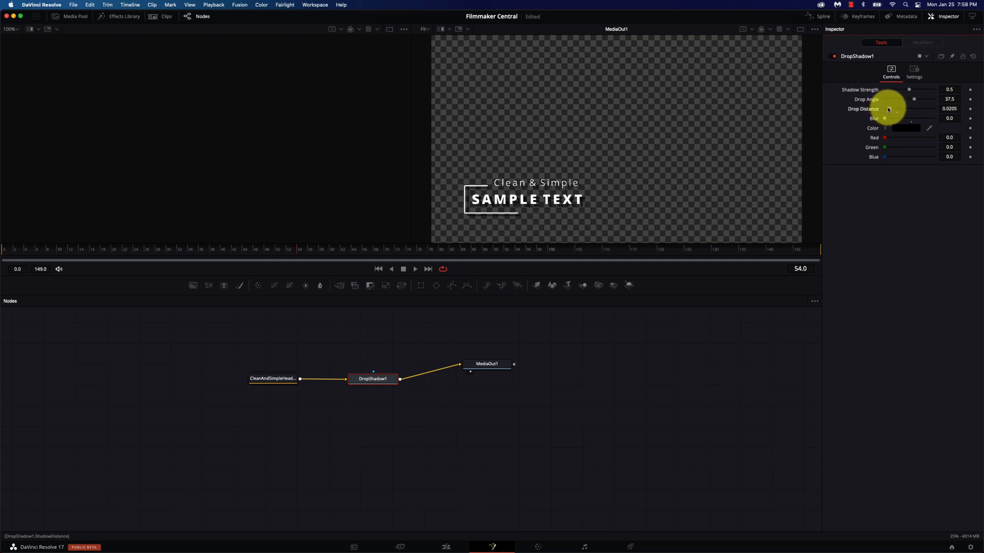
left_click_drag(902, 109, 899, 109)
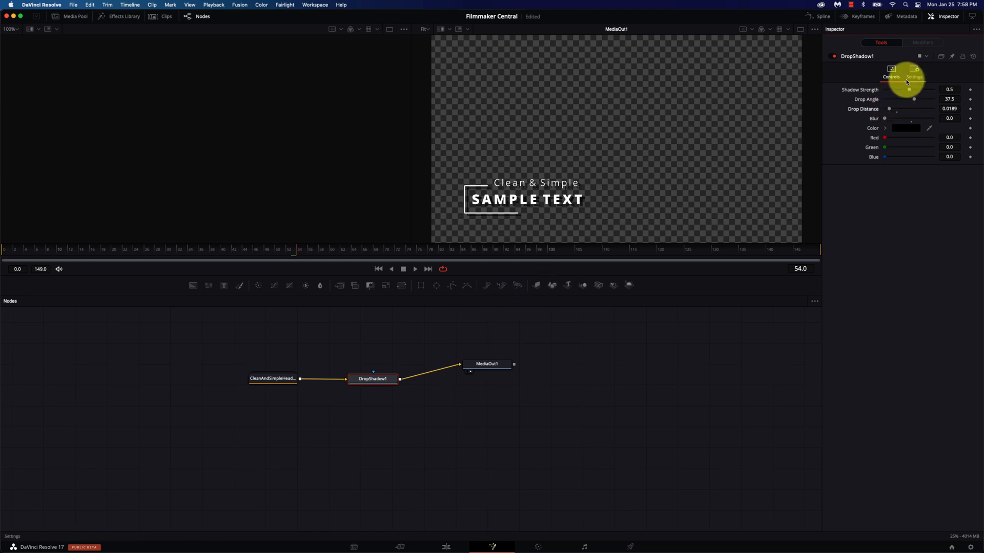
left_click(914, 73)
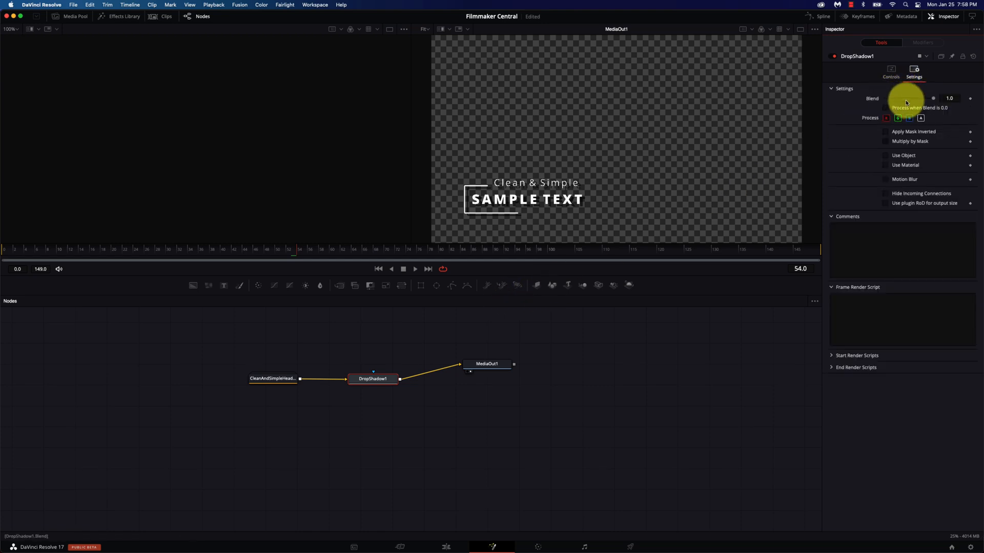